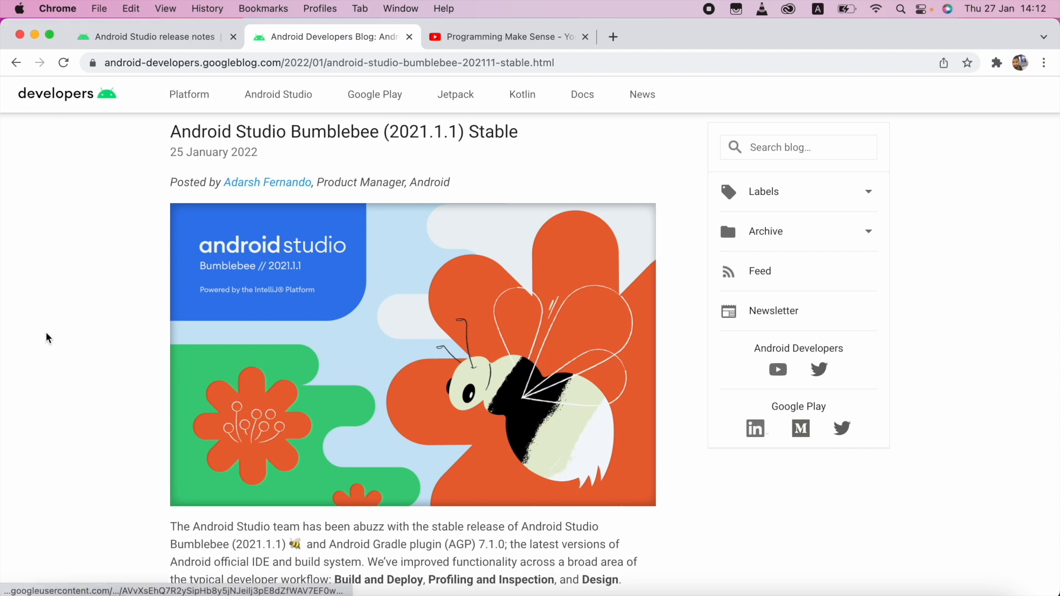
{"action": "mouse_move", "coordinate": [579, 194]}
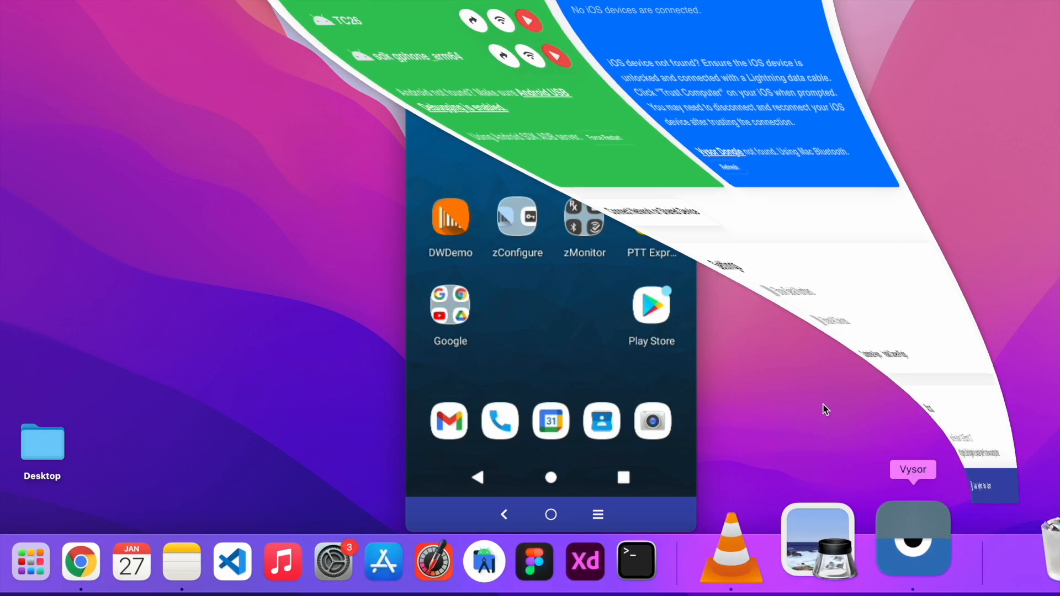
Bring Vysor forward, hide its device list and launch the TC26's Settings app.
{"action": "left_click", "coordinate": [913, 539]}
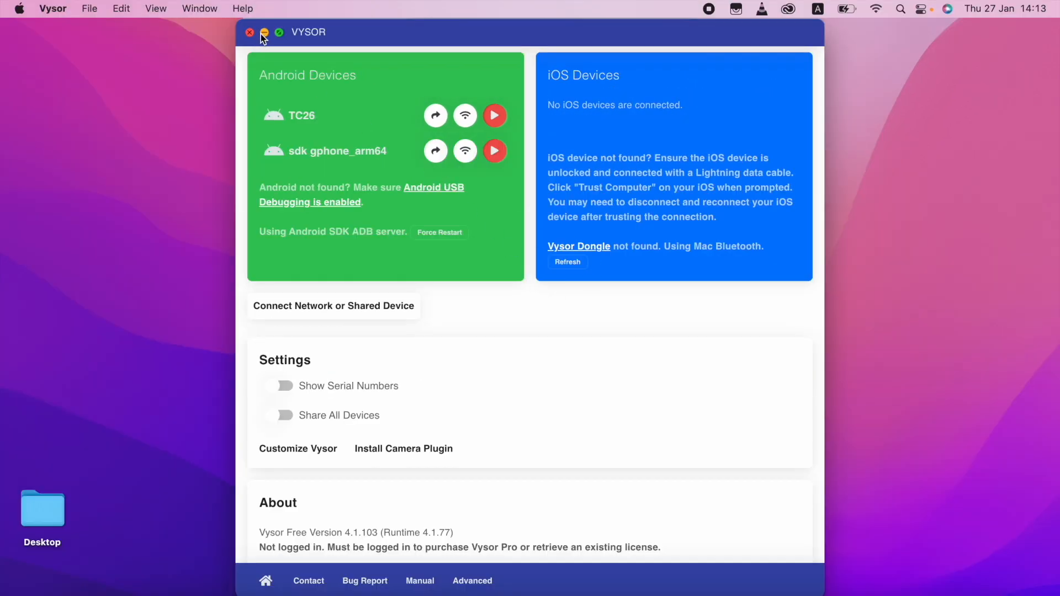
{"action": "left_click", "coordinate": [494, 116]}
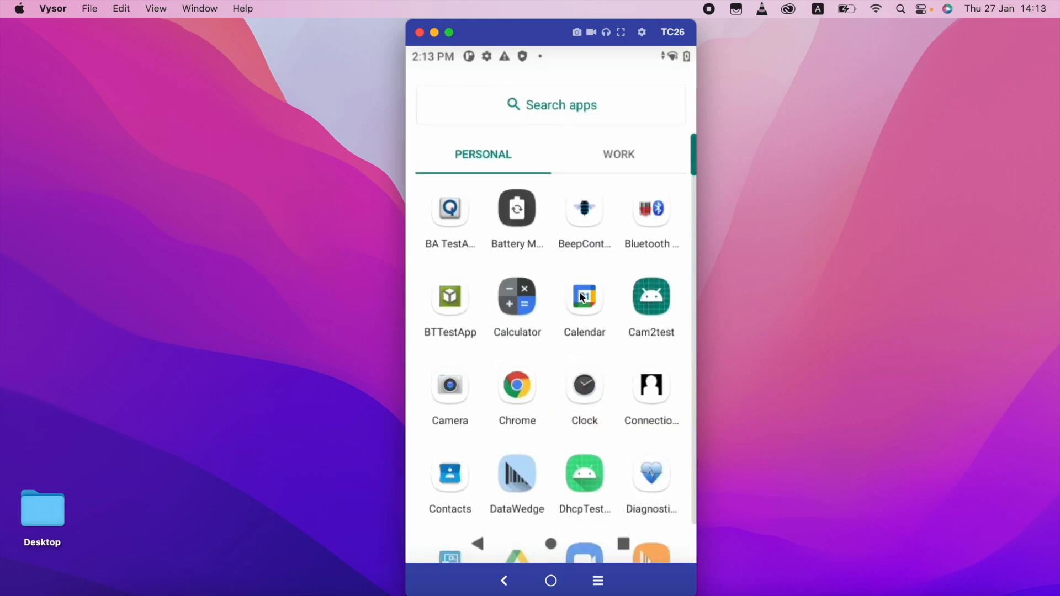
{"action": "scroll", "scroll_direction": "down", "scroll_amount": 3}
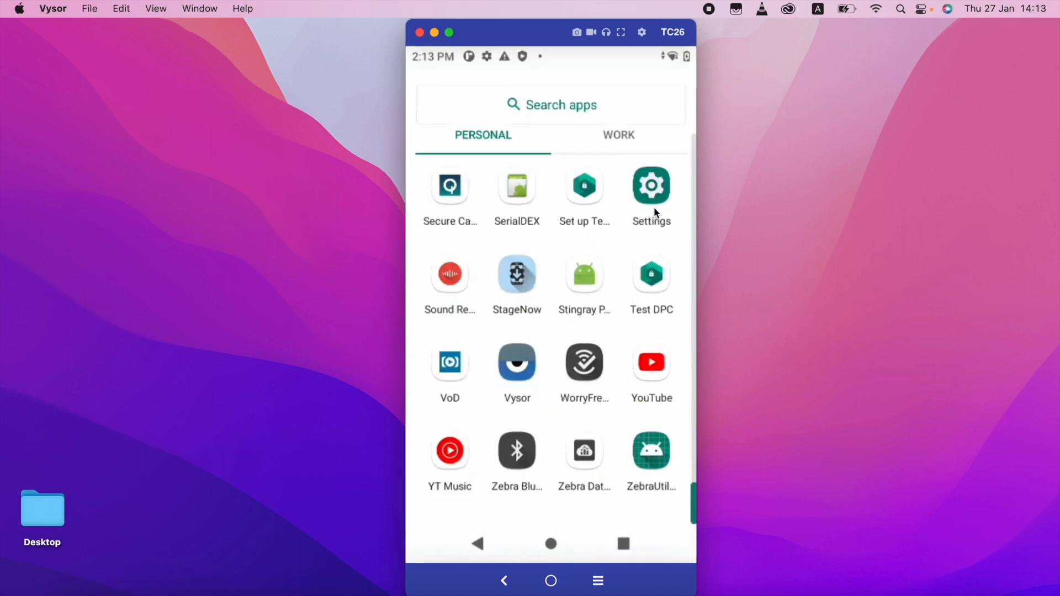
{"action": "left_click", "coordinate": [652, 186]}
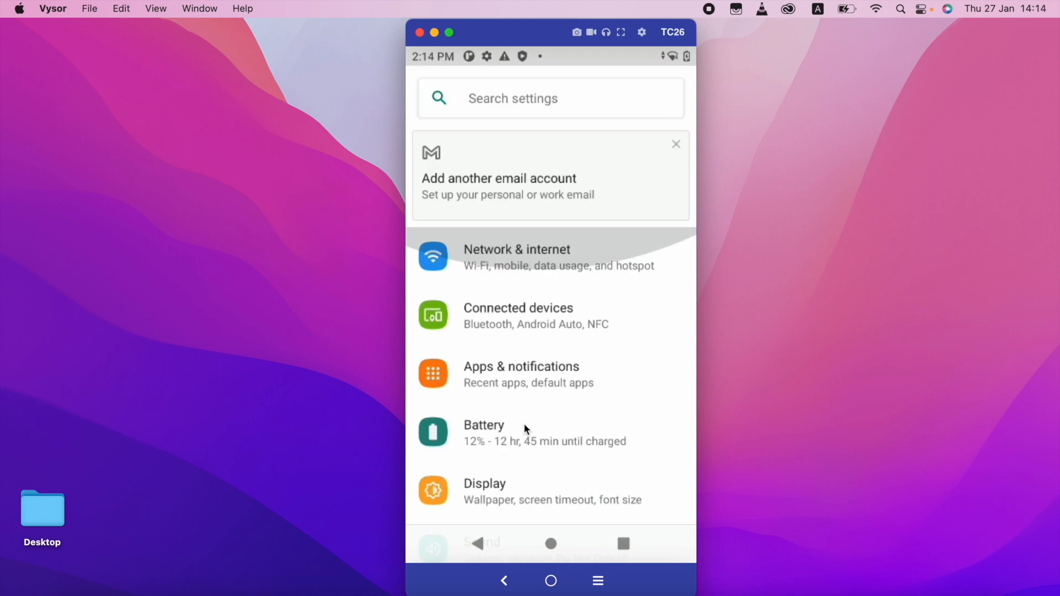
View About phone > Android version, confirming Android 11, then return to About phone.
{"action": "scroll", "scroll_direction": "down", "scroll_amount": 3}
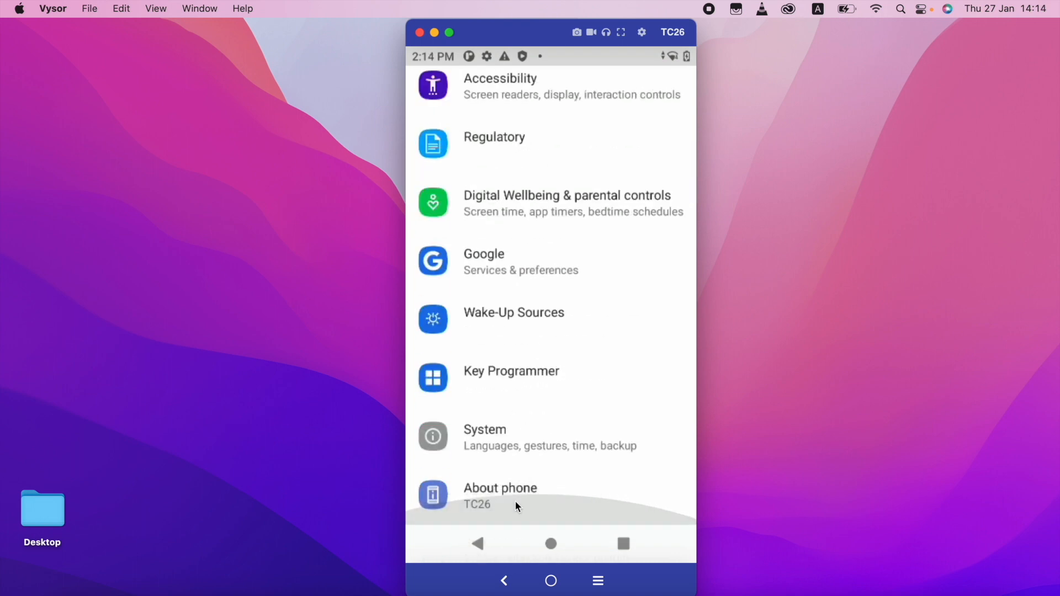
{"action": "left_click", "coordinate": [501, 488]}
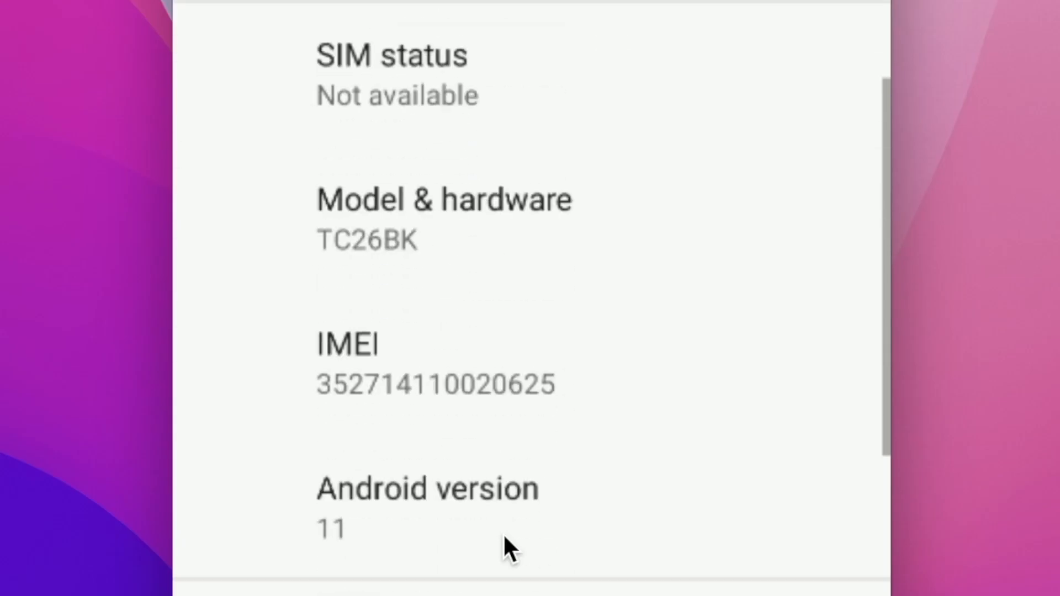
{"action": "left_click", "coordinate": [334, 526]}
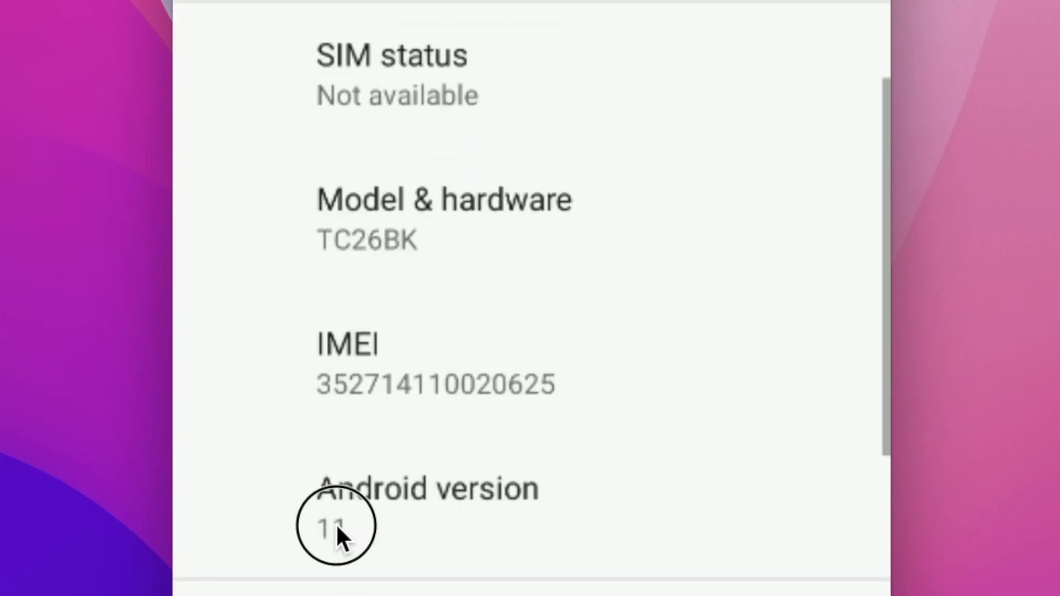
{"action": "left_click", "coordinate": [338, 526]}
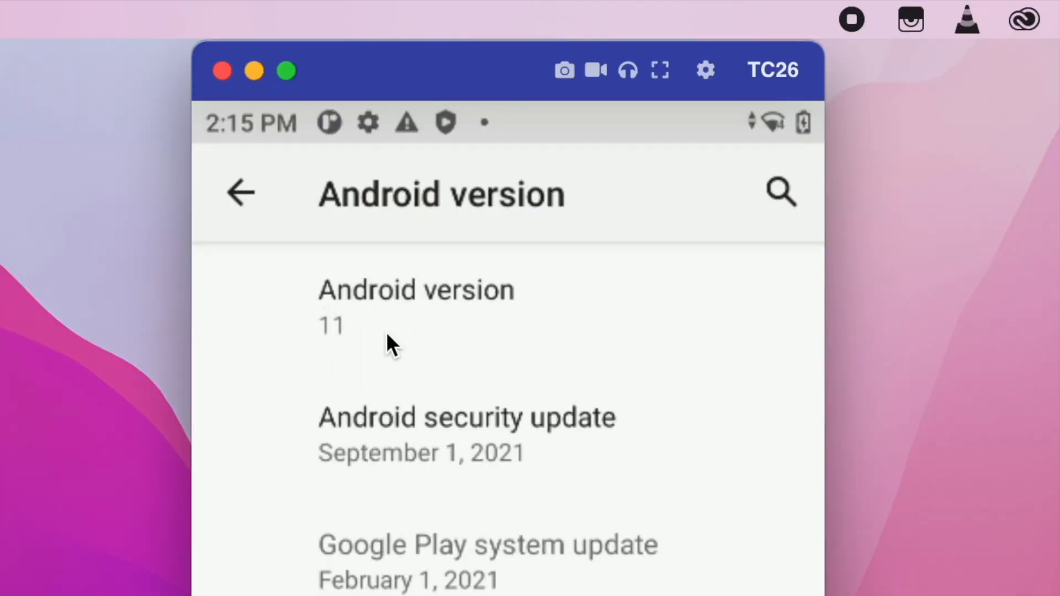
{"action": "mouse_move", "coordinate": [405, 329]}
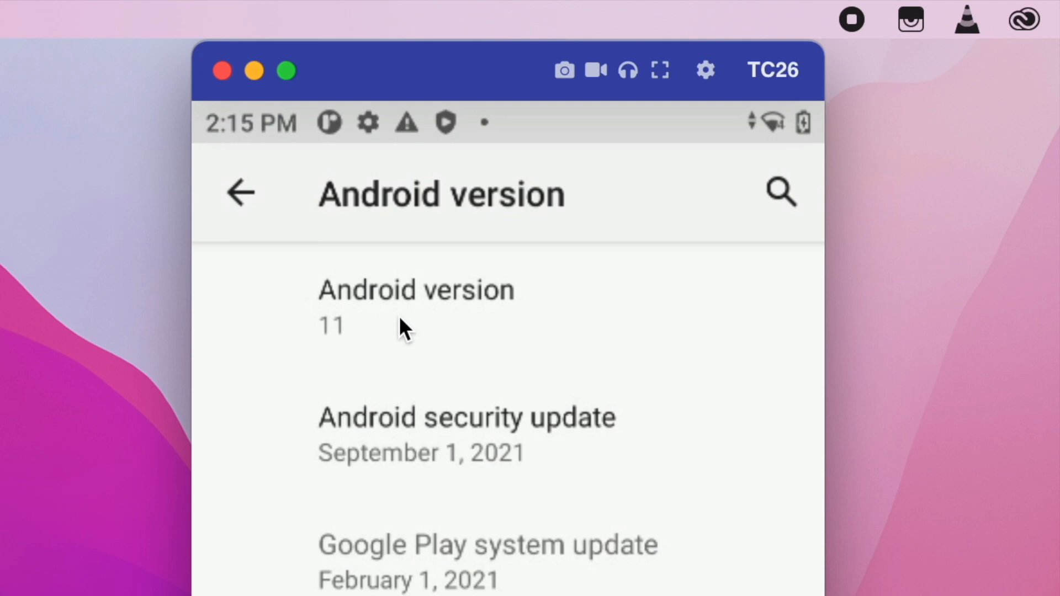
{"action": "mouse_move", "coordinate": [240, 208]}
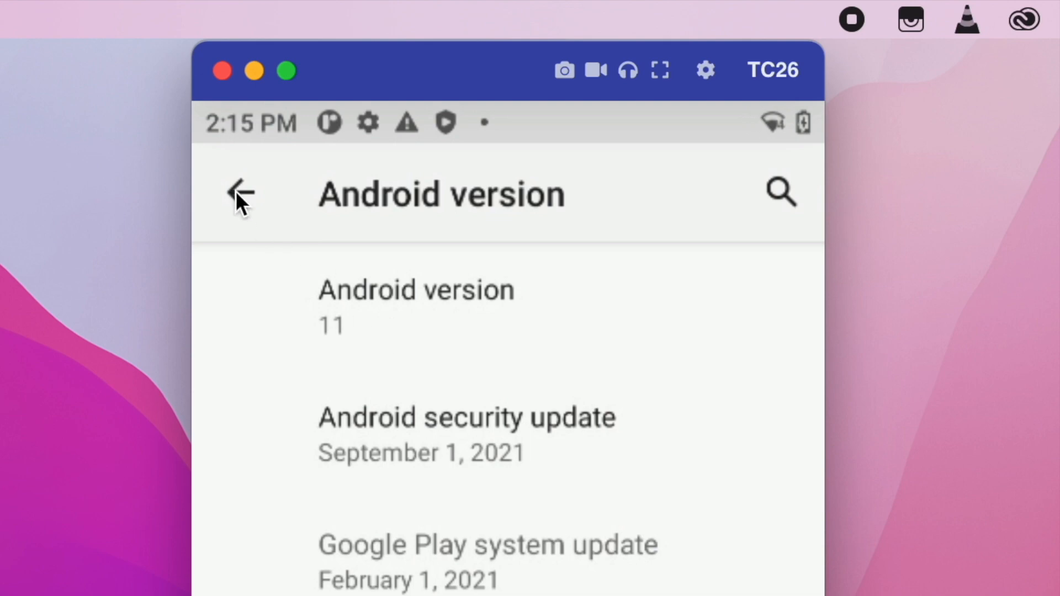
{"action": "left_click", "coordinate": [241, 193]}
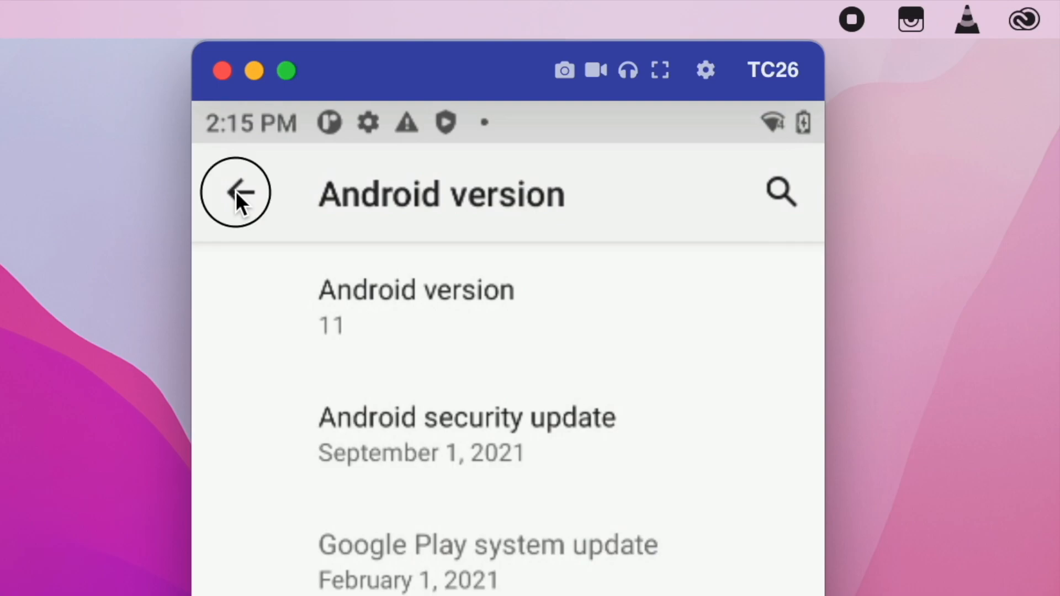
Tap Build number in About phone to unlock developer mode, then go back to Settings.
{"action": "left_click", "coordinate": [236, 192]}
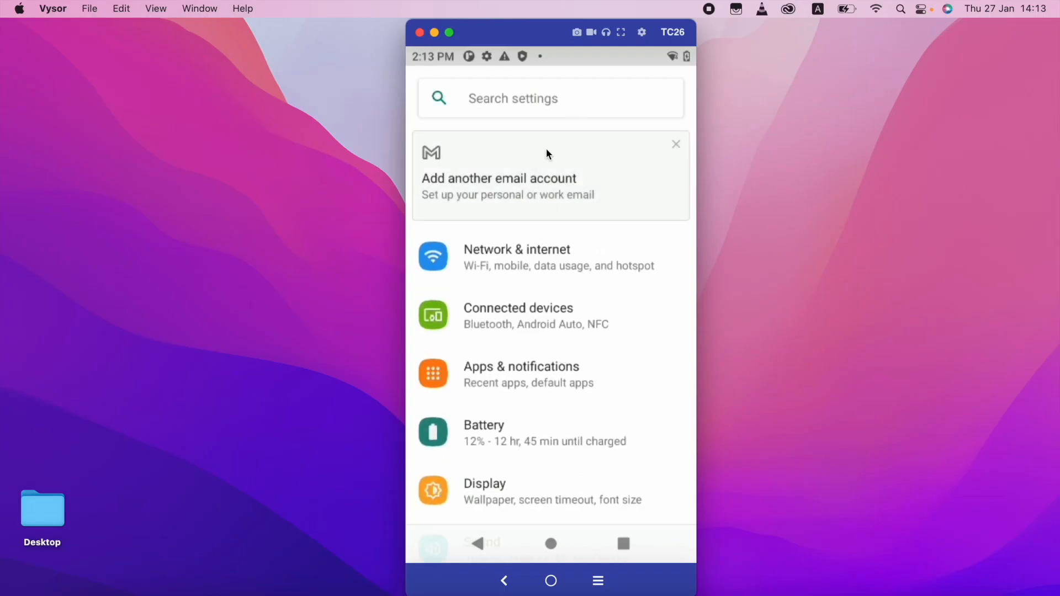
{"action": "scroll", "scroll_direction": "down", "scroll_amount": 3}
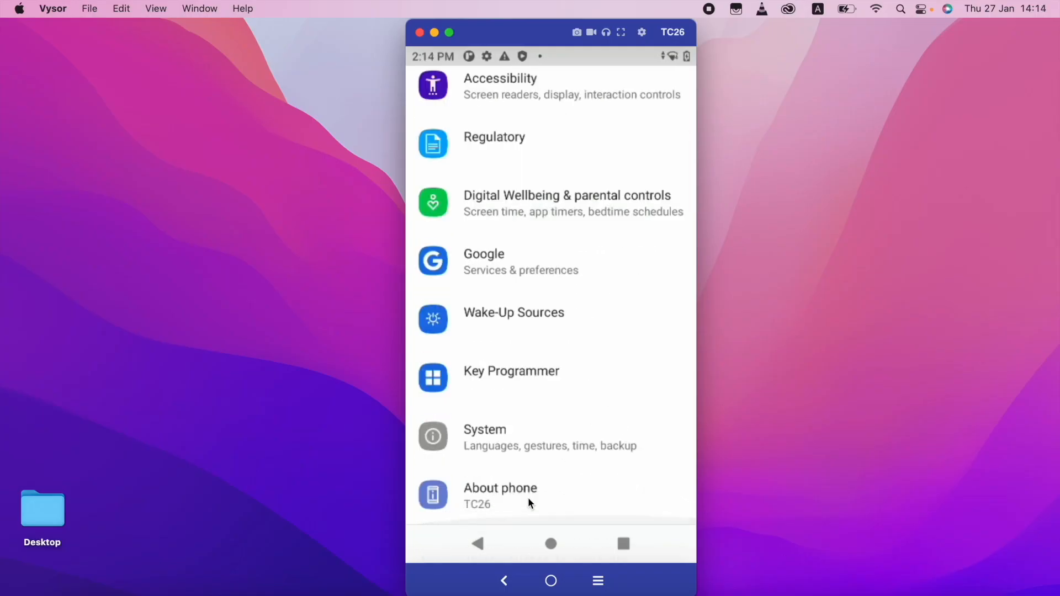
{"action": "left_click", "coordinate": [500, 495]}
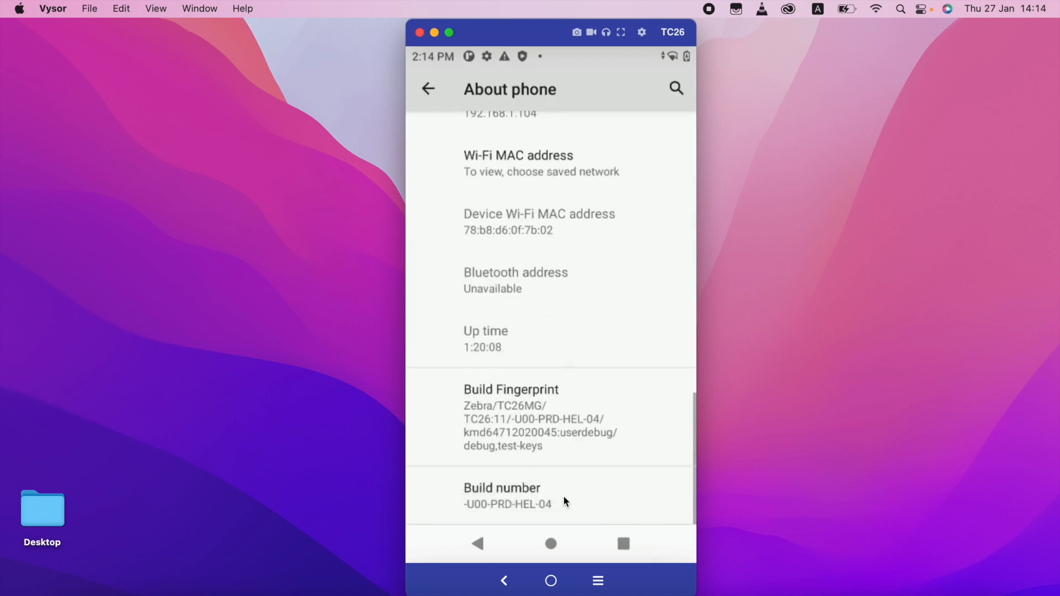
{"action": "left_click", "coordinate": [502, 495]}
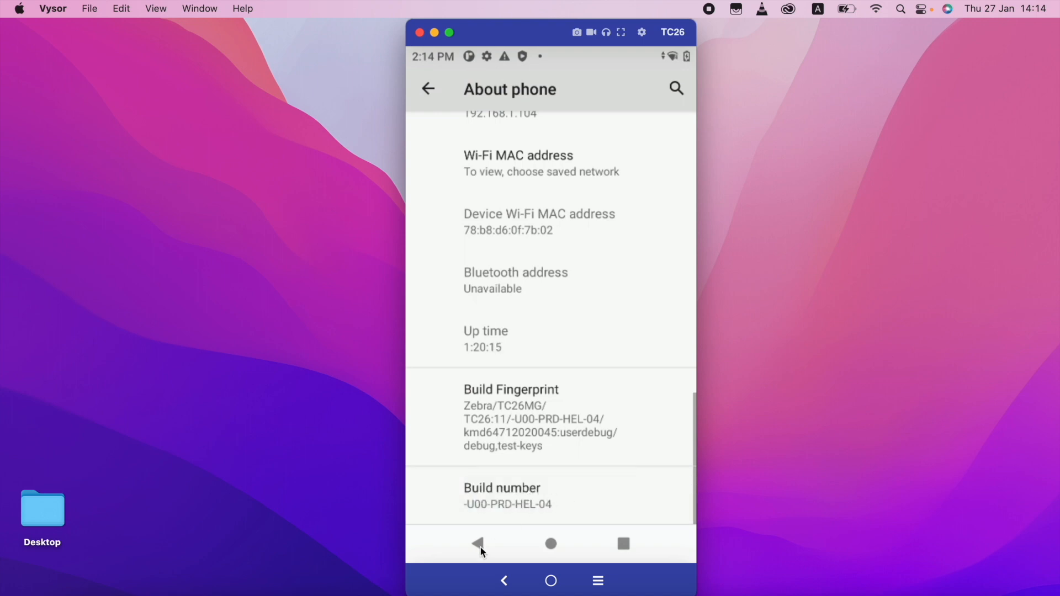
{"action": "left_click", "coordinate": [478, 544]}
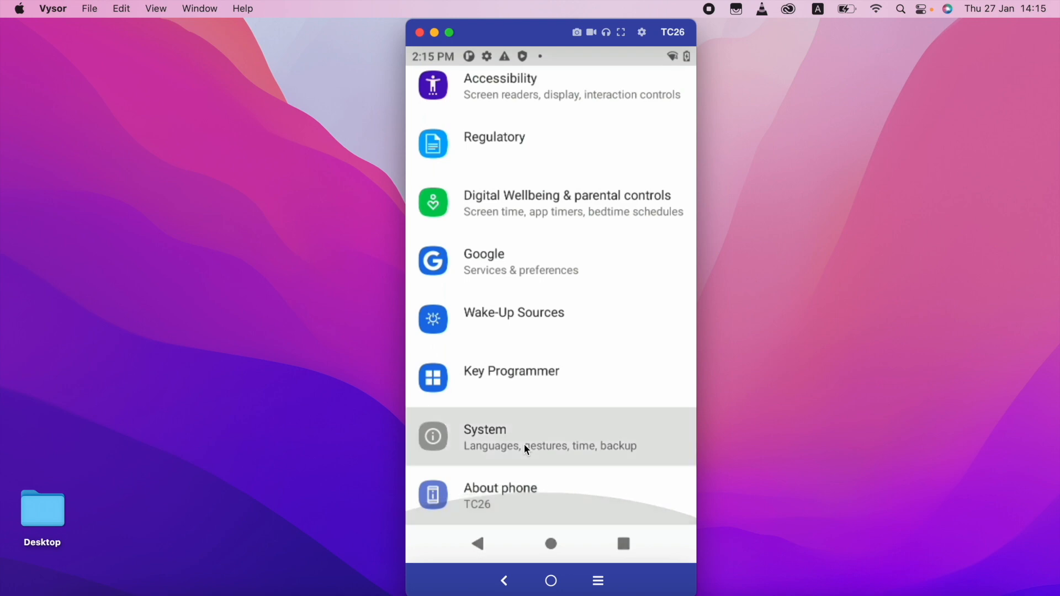
Expand the System settings' Advanced section so Developer options appears.
{"action": "left_click", "coordinate": [525, 437]}
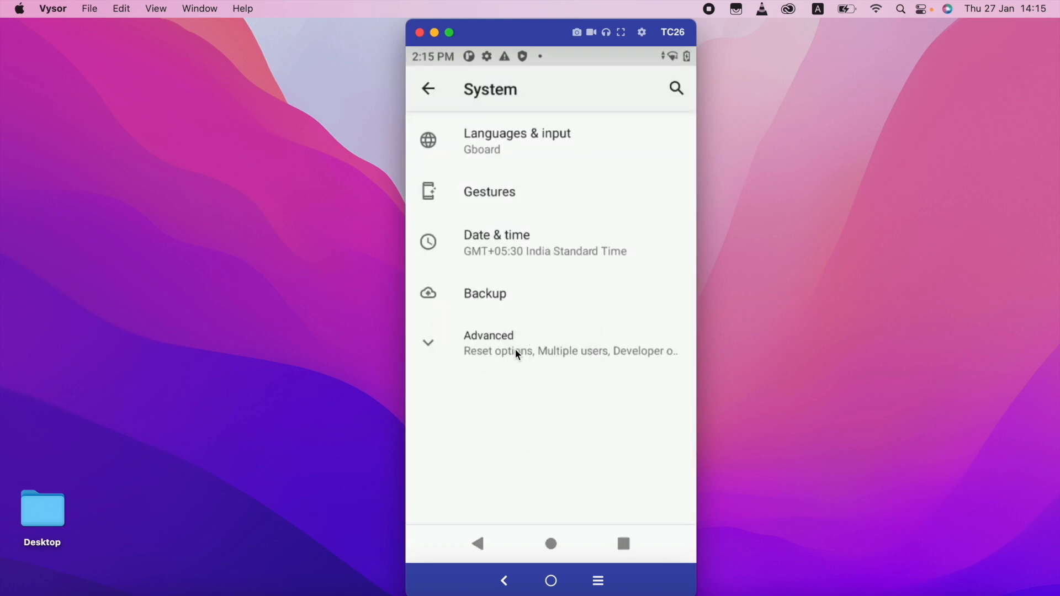
{"action": "left_click", "coordinate": [488, 344]}
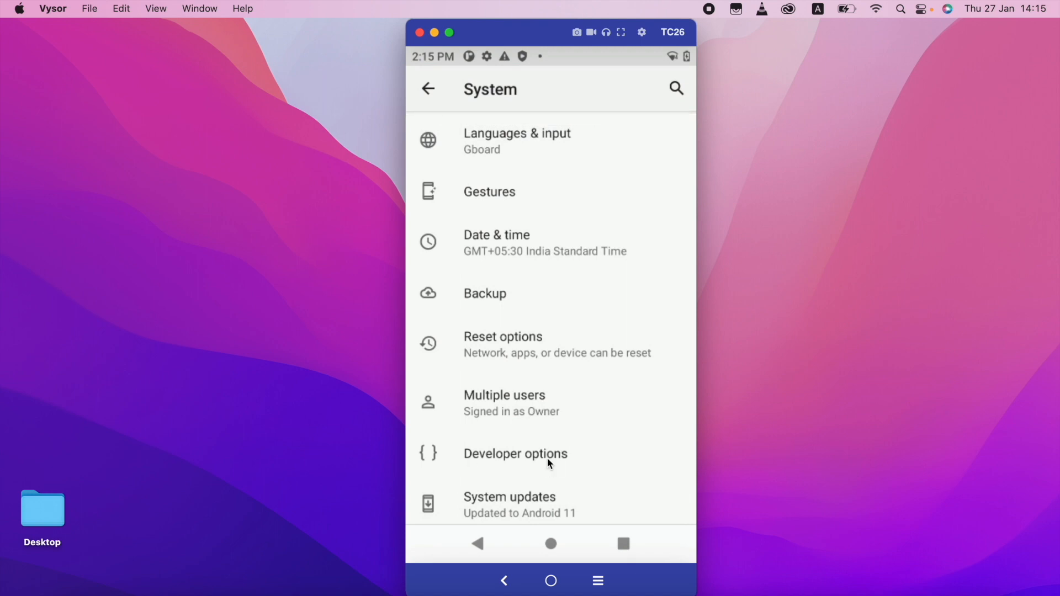
In Developer options, switch on Wireless debugging and allow it on this network.
{"action": "left_click", "coordinate": [515, 453]}
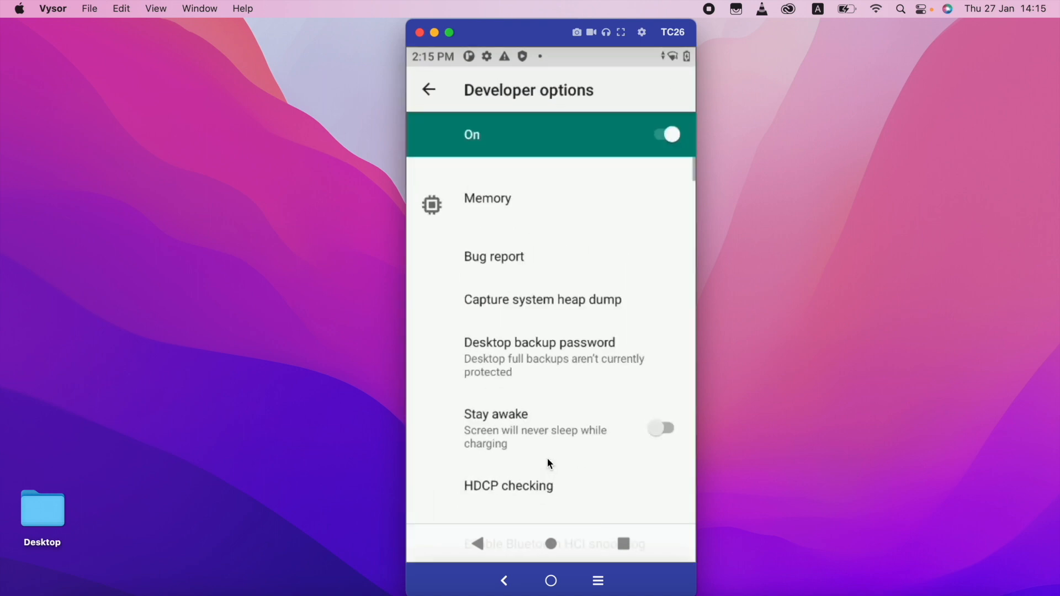
{"action": "scroll", "scroll_direction": "down", "scroll_amount": 3}
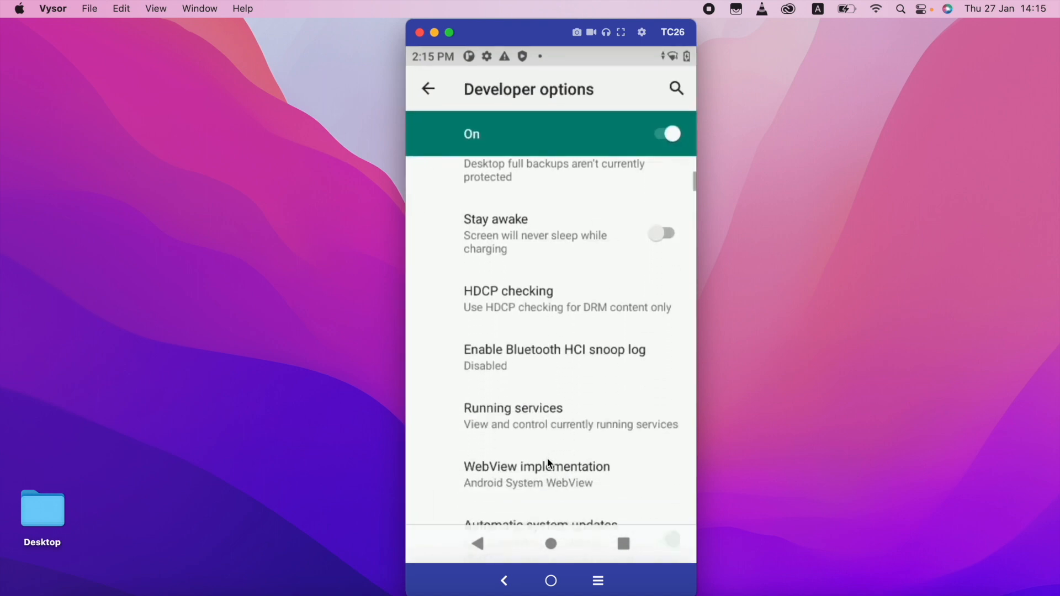
{"action": "scroll", "scroll_direction": "down", "scroll_amount": 3}
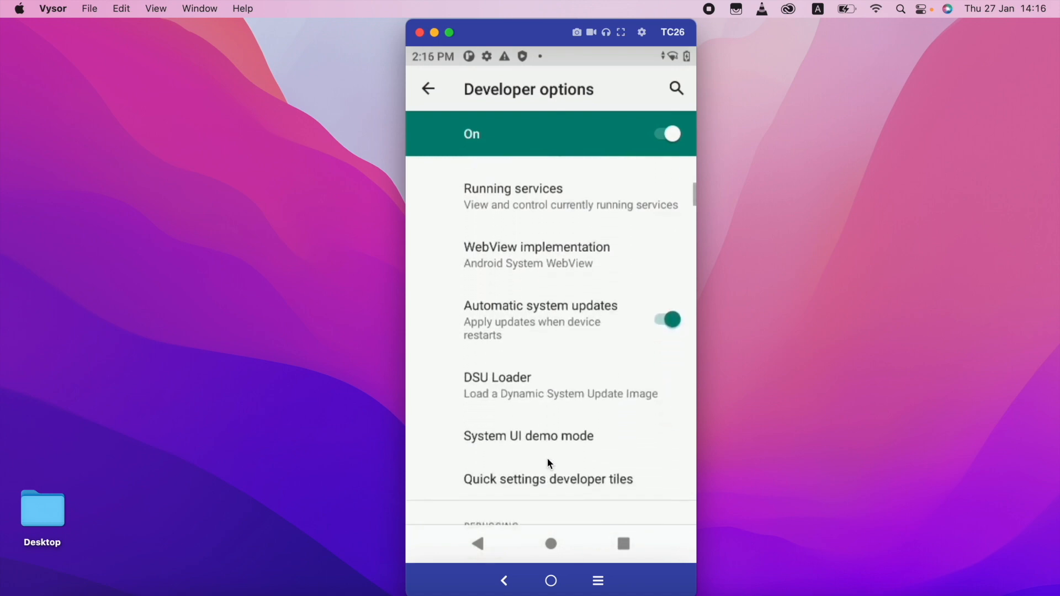
{"action": "scroll", "scroll_direction": "down", "scroll_amount": 3}
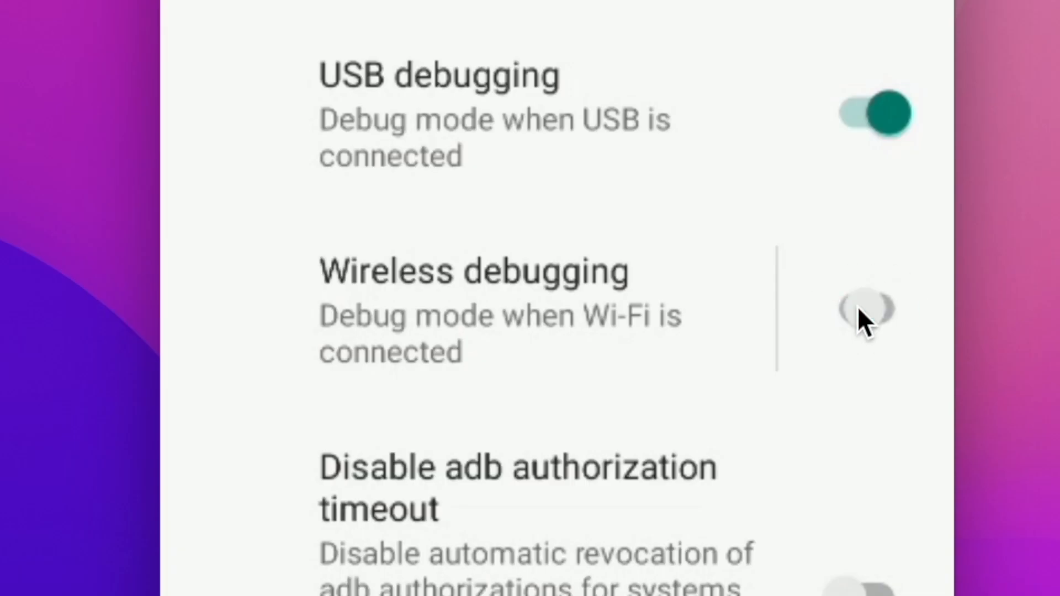
{"action": "left_click", "coordinate": [869, 309]}
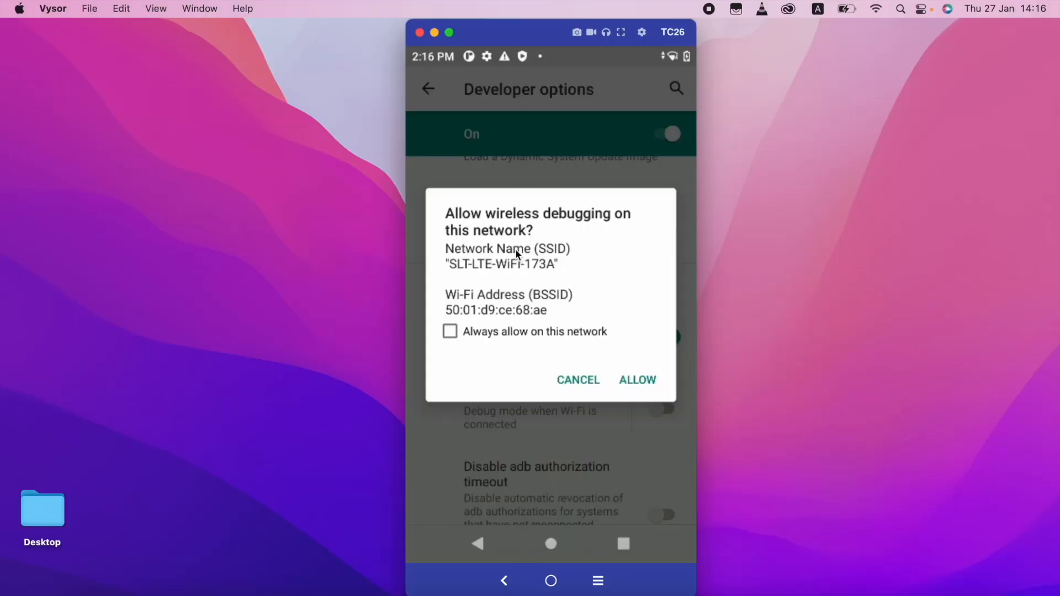
{"action": "mouse_move", "coordinate": [612, 295]}
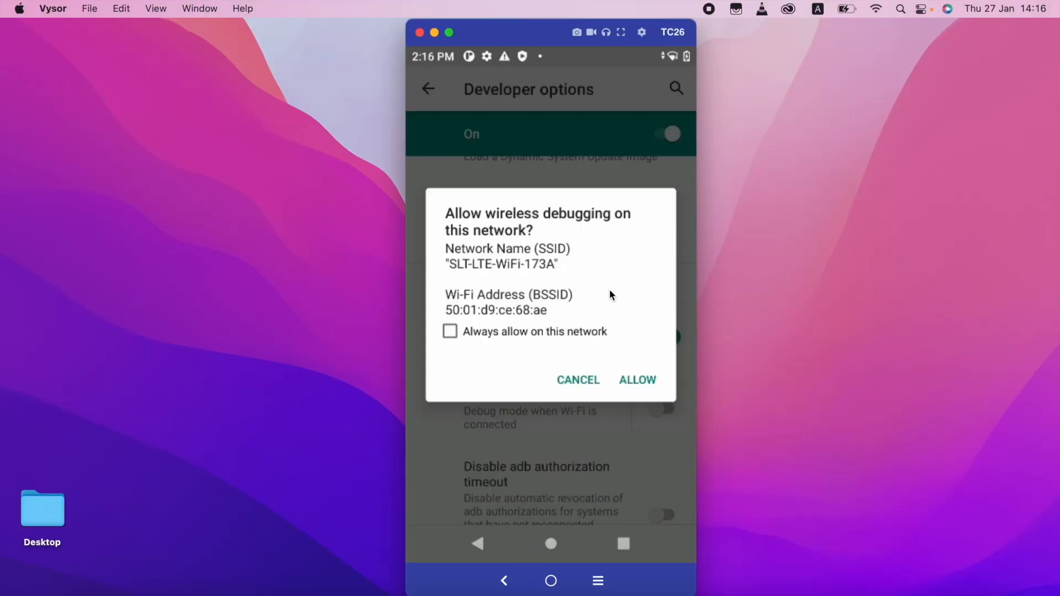
{"action": "mouse_move", "coordinate": [567, 341]}
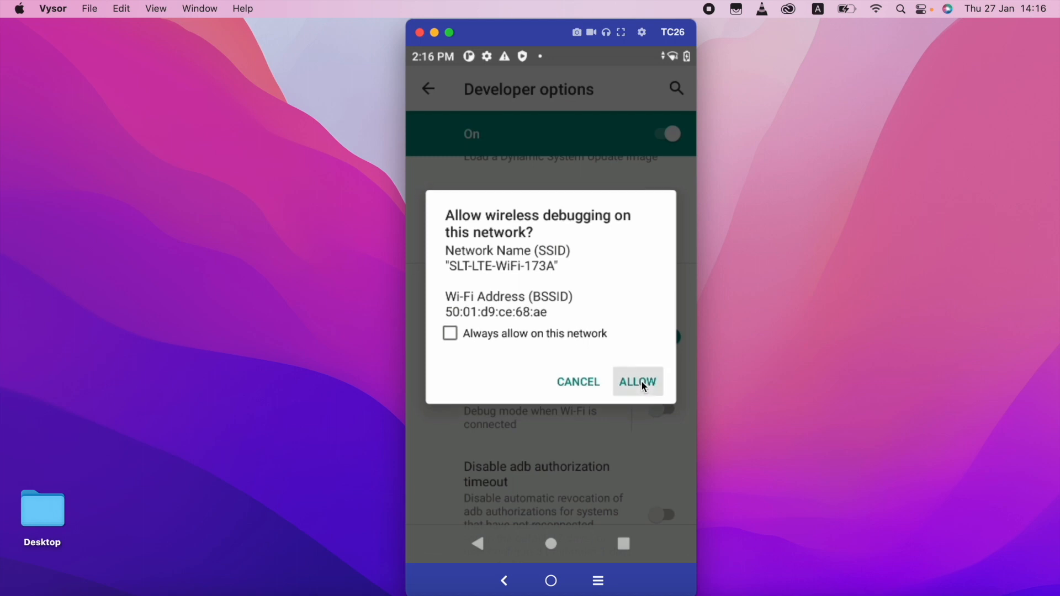
{"action": "left_click", "coordinate": [639, 382]}
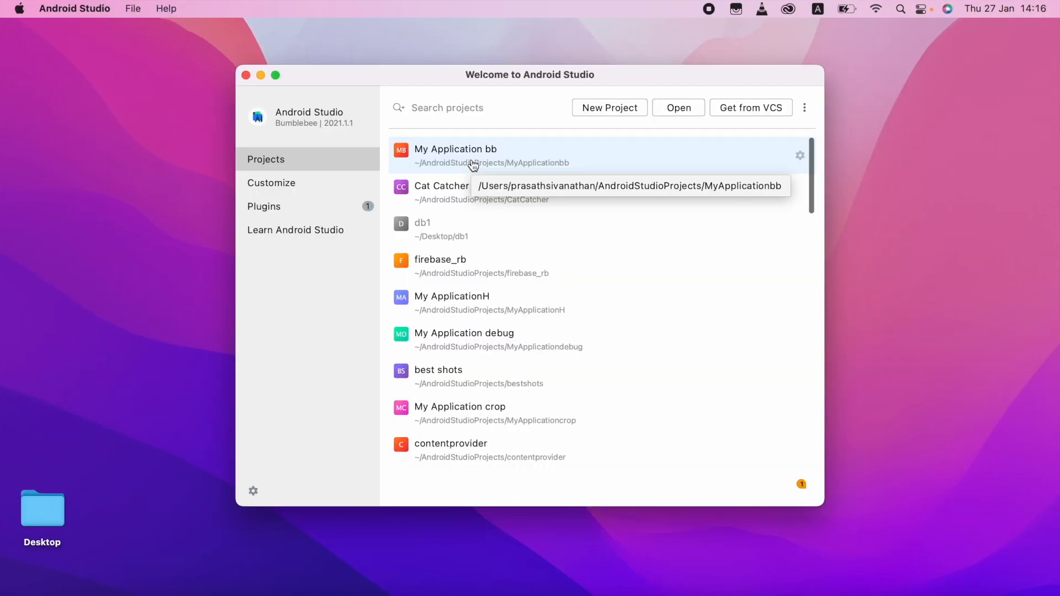
Load the My Application bb project and show Device Manager's Physical devices list.
{"action": "double_click", "coordinate": [455, 149]}
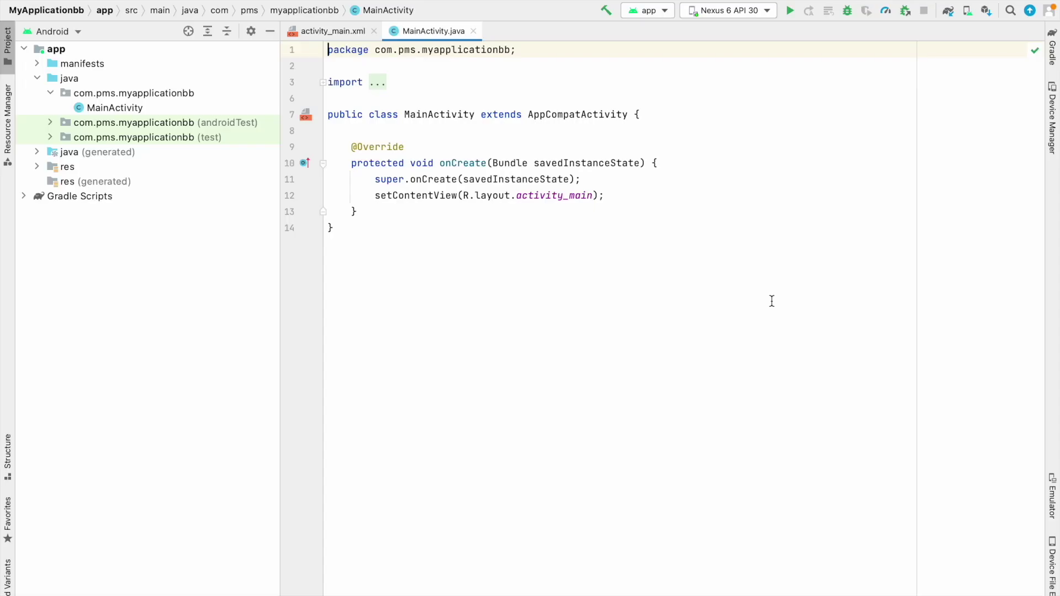
{"action": "mouse_move", "coordinate": [965, 10]}
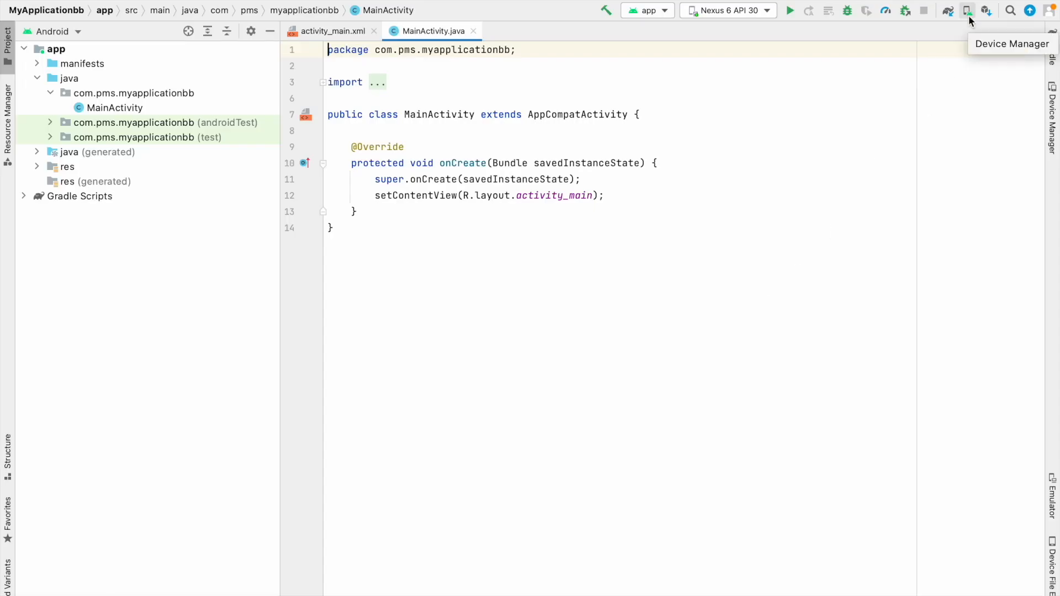
{"action": "left_click", "coordinate": [966, 10]}
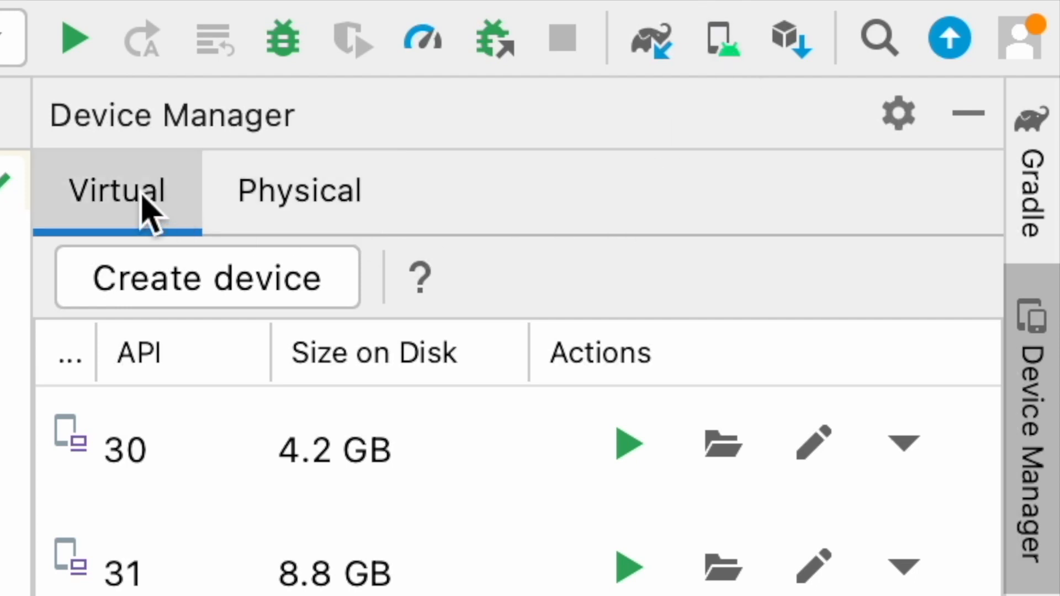
{"action": "mouse_move", "coordinate": [243, 219]}
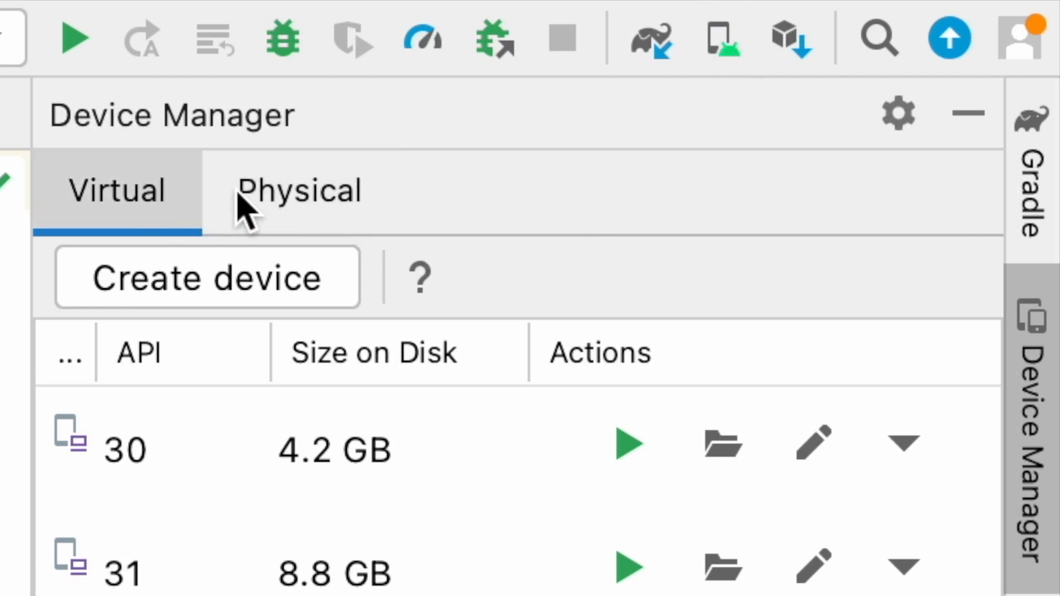
{"action": "left_click", "coordinate": [299, 190]}
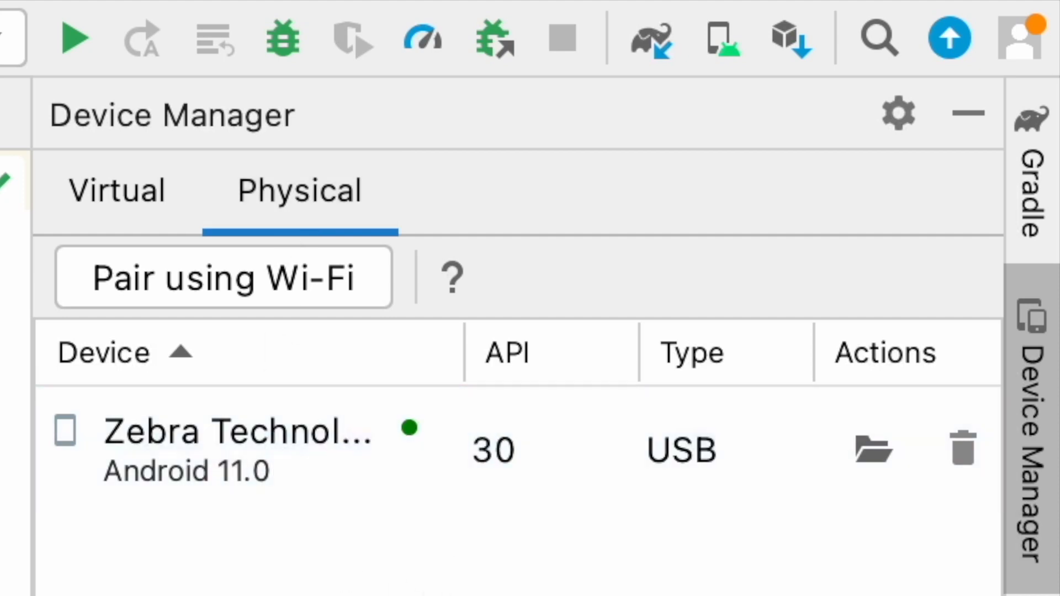
{"action": "mouse_move", "coordinate": [160, 308]}
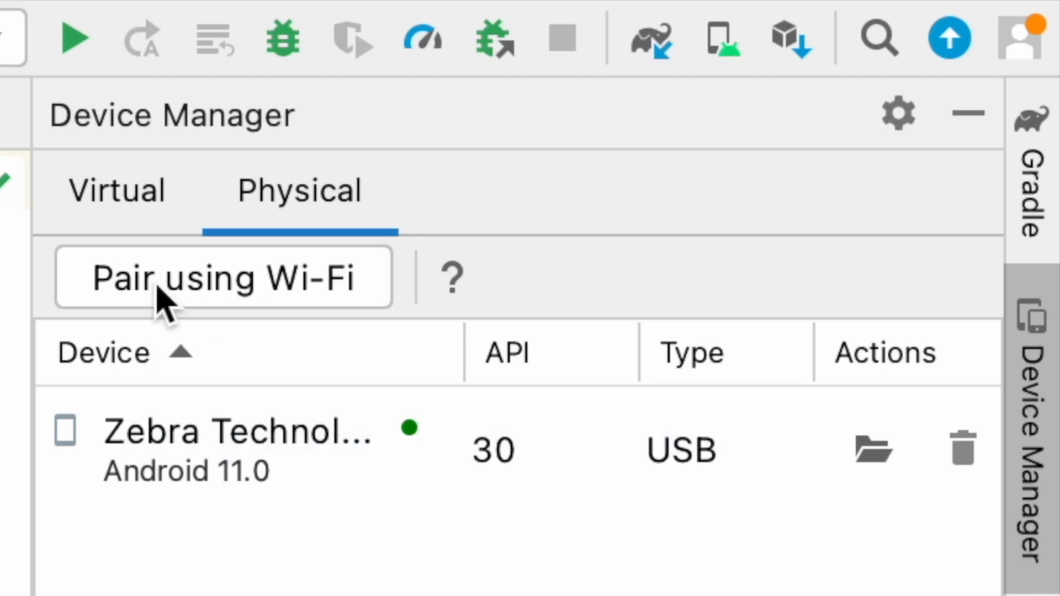
{"action": "mouse_move", "coordinate": [251, 306]}
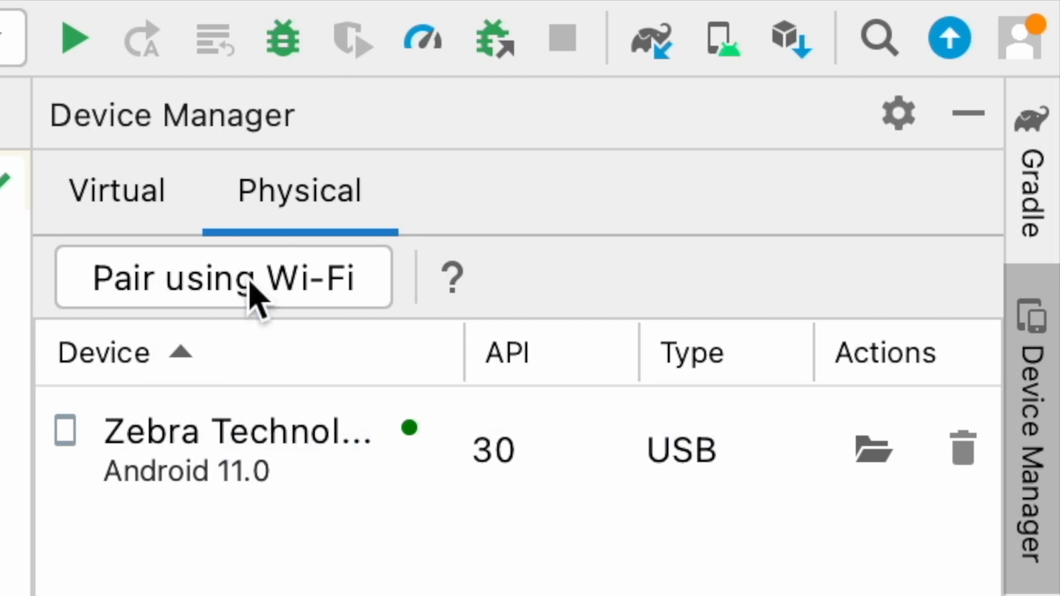
Start 'Pair using Wi-Fi' to display the Android 11+ pairing QR code.
{"action": "left_click", "coordinate": [221, 277]}
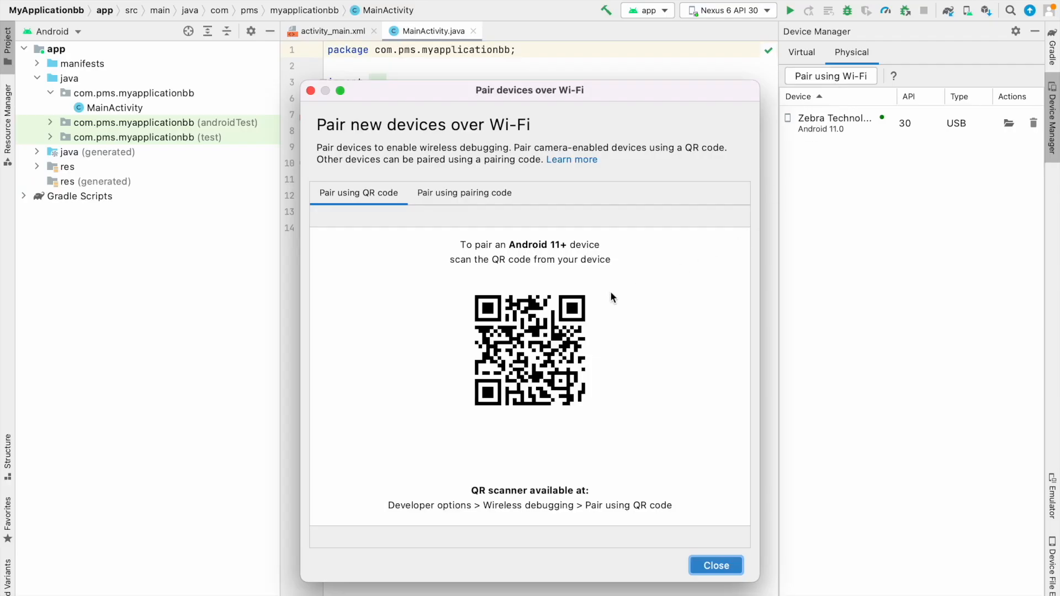
{"action": "mouse_move", "coordinate": [592, 414]}
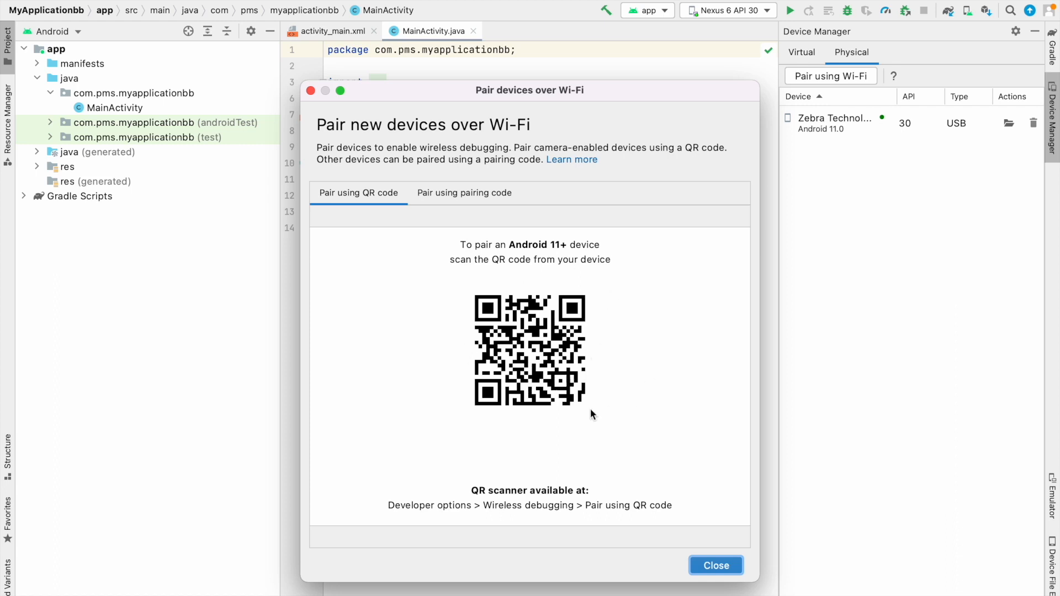
{"action": "mouse_move", "coordinate": [584, 397]}
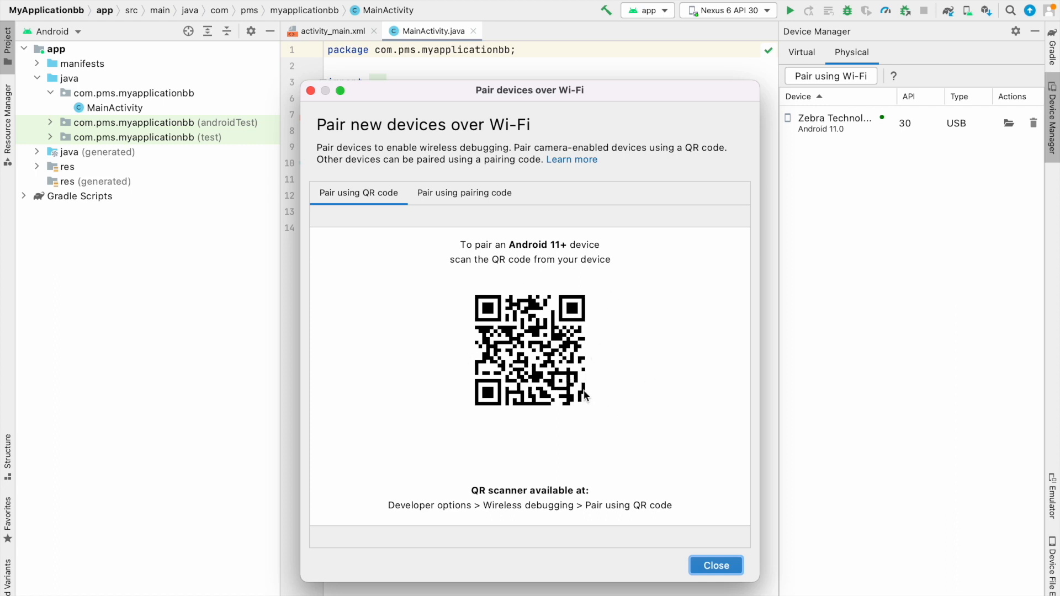
{"action": "mouse_move", "coordinate": [557, 370]}
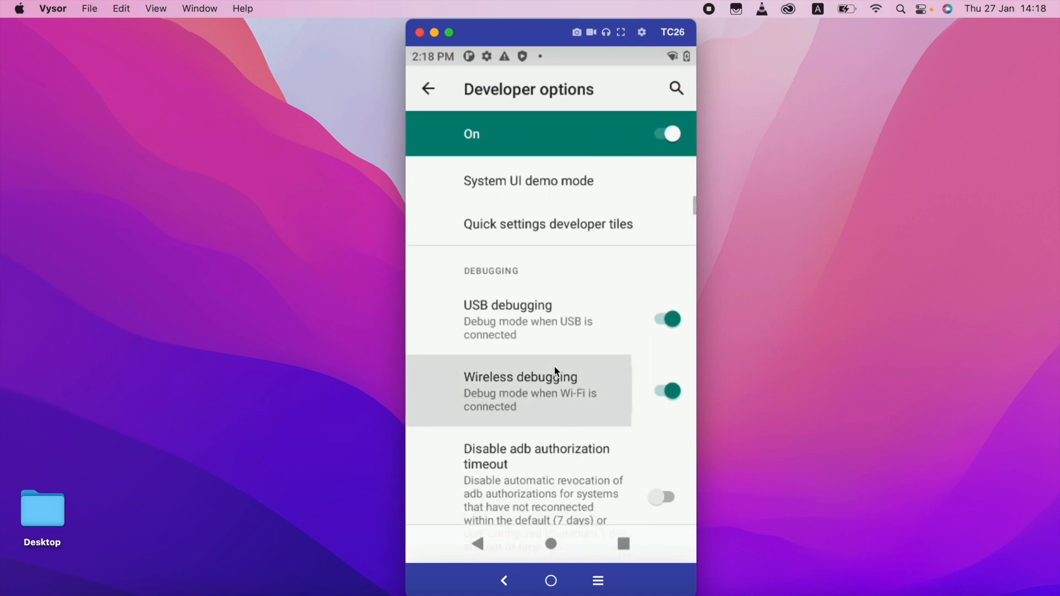
In the TC26's Wireless debugging settings, pair the device by scanning the QR code.
{"action": "left_click", "coordinate": [520, 391]}
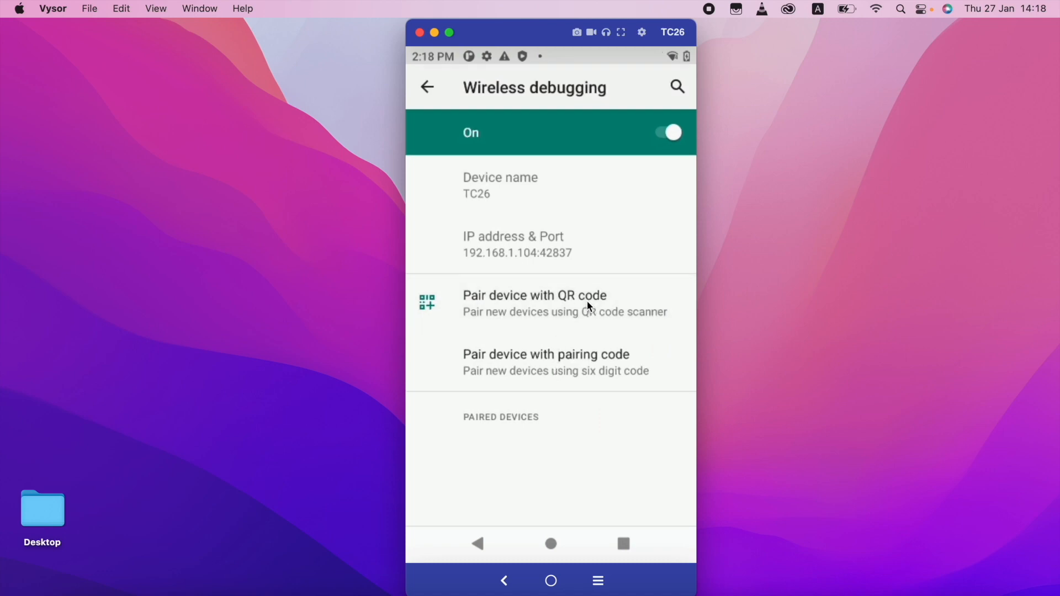
{"action": "left_click", "coordinate": [535, 296]}
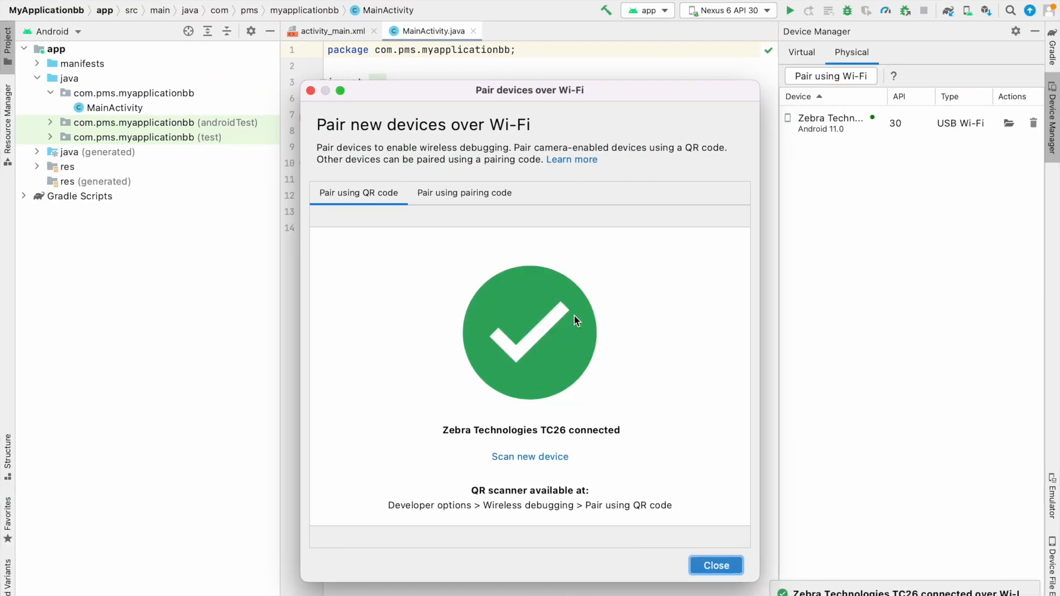
{"action": "mouse_move", "coordinate": [678, 429]}
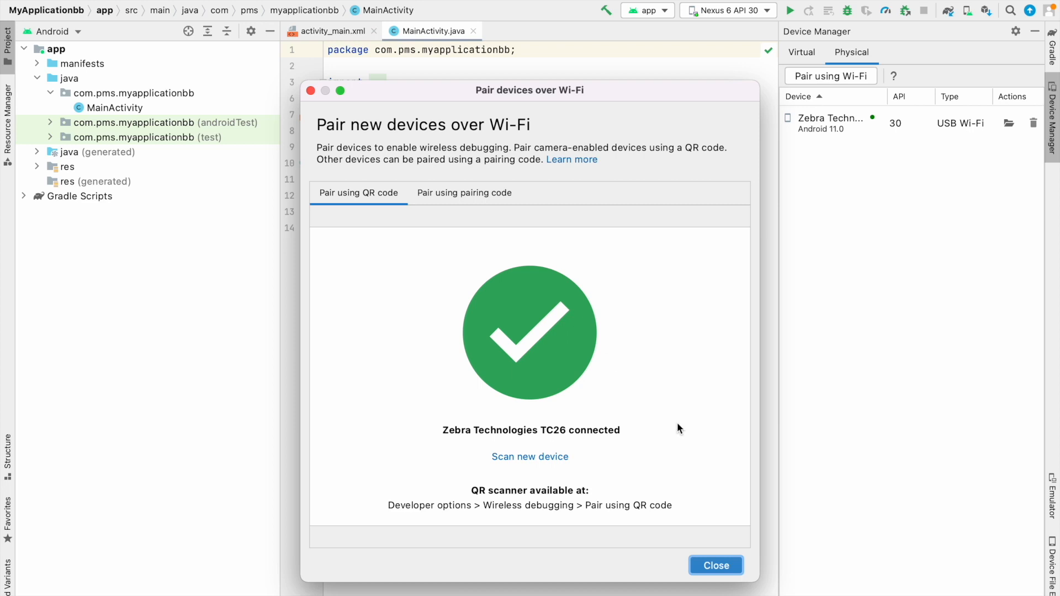
{"action": "mouse_move", "coordinate": [744, 557]}
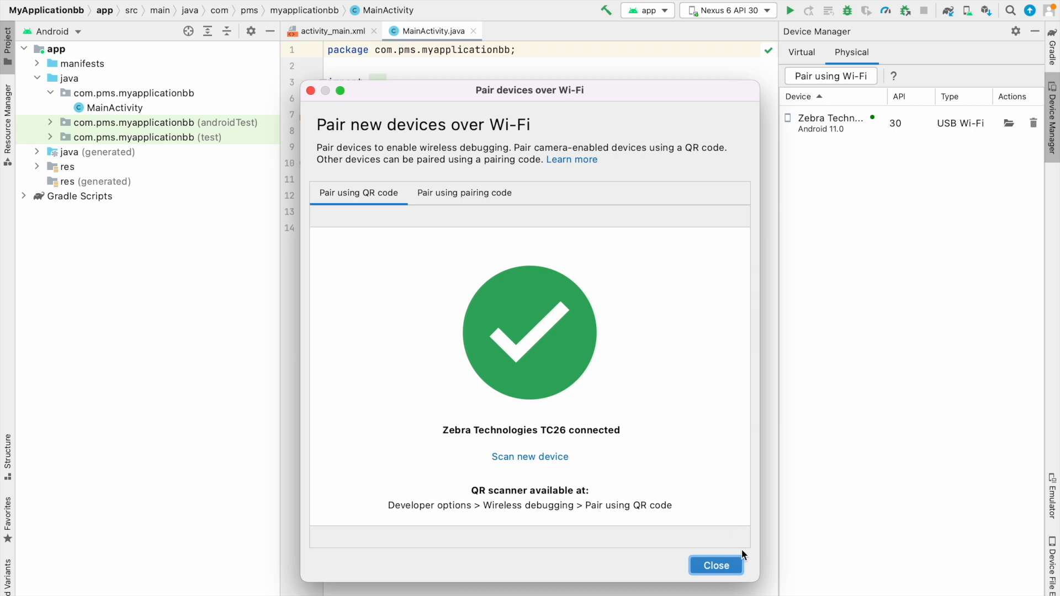
Close the pairing success dialog, leaving the Zebra TC26 listed as a running device.
{"action": "left_click", "coordinate": [716, 566]}
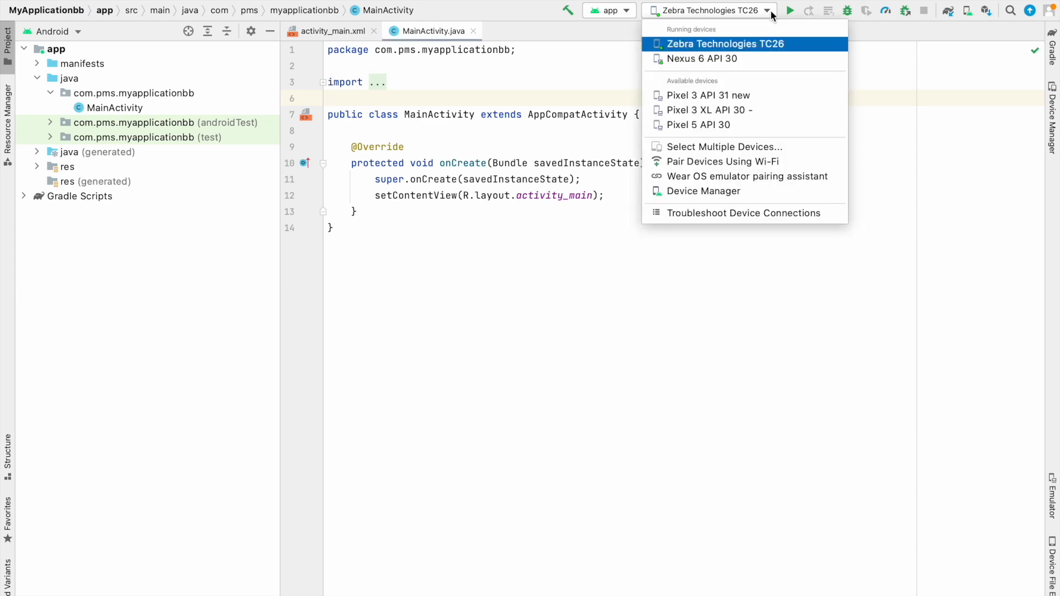
{"action": "mouse_move", "coordinate": [759, 50]}
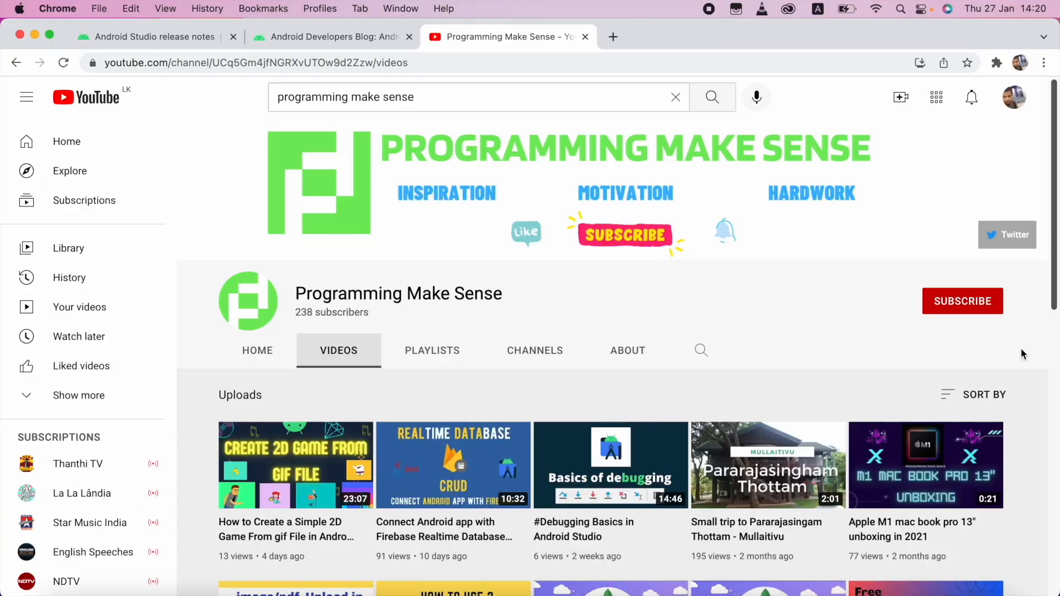
Subscribe to the Programming Make Sense YouTube channel.
{"action": "left_click", "coordinate": [964, 301]}
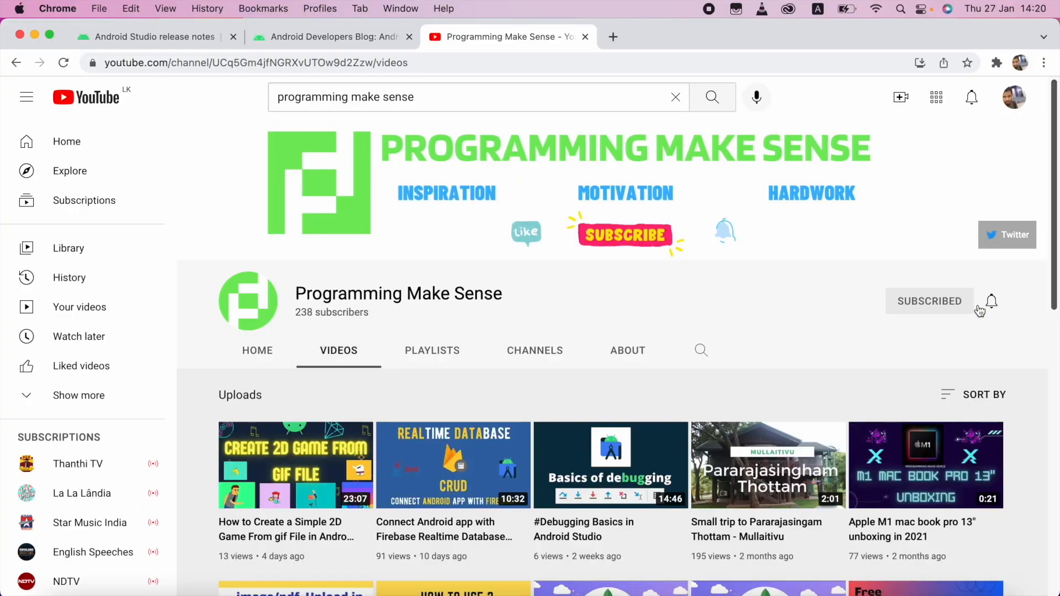
{"action": "left_click", "coordinate": [930, 300]}
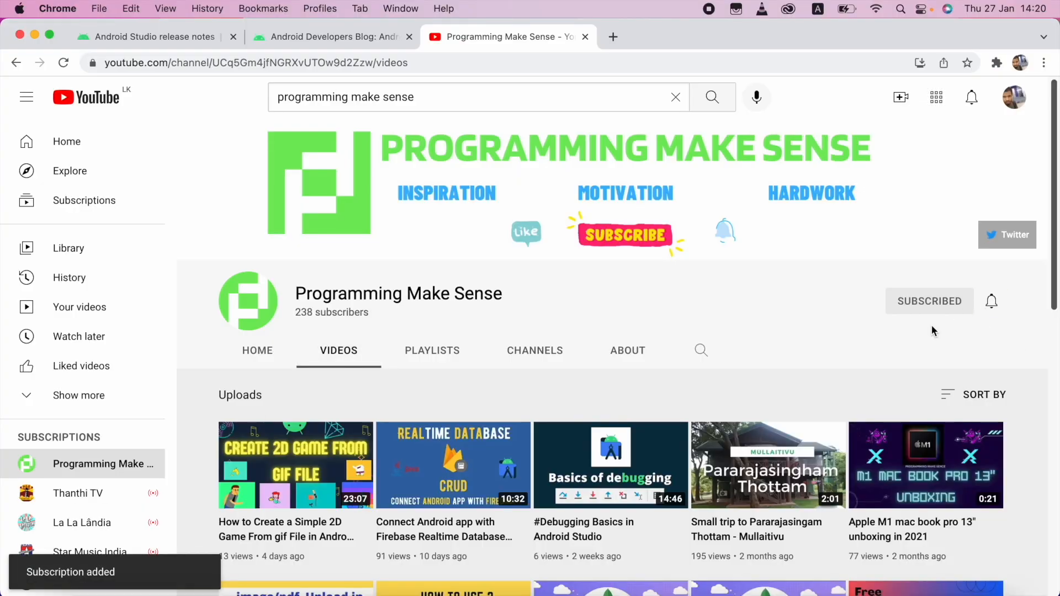